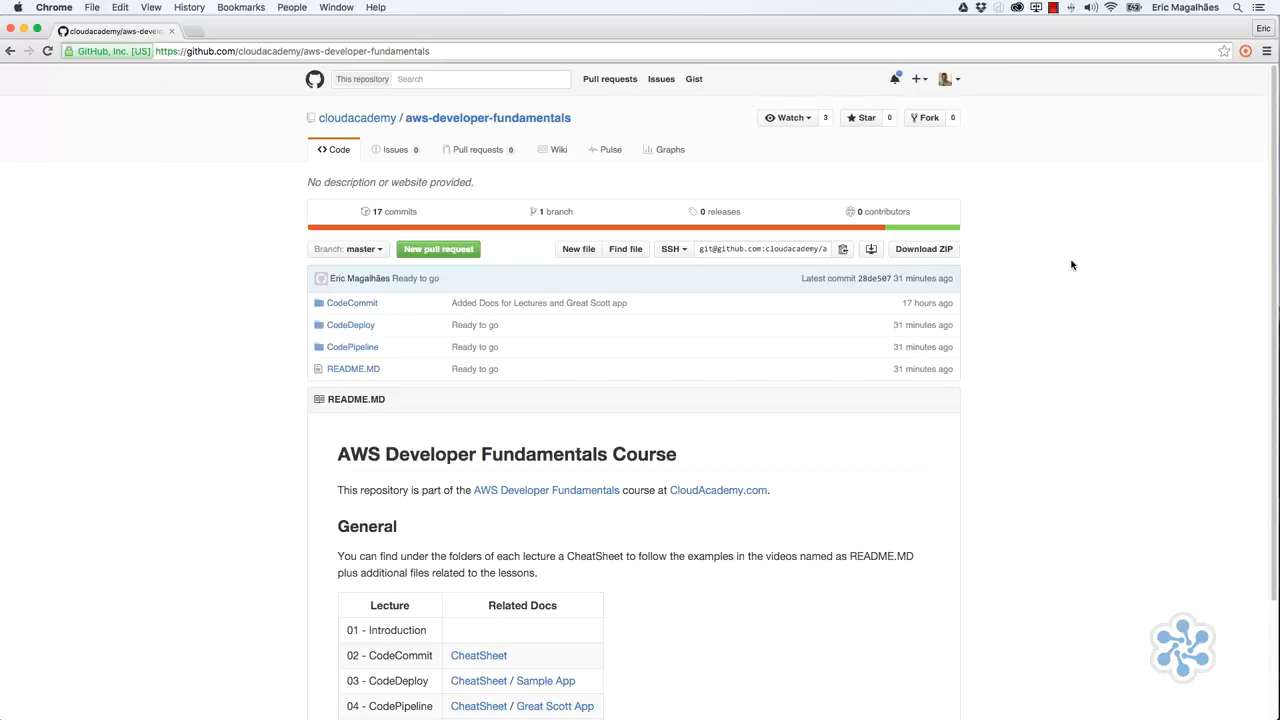
Step: Open the 02 - CodeCommit cheat sheet and read its SSH key setup instructions
scroll("down", 3)
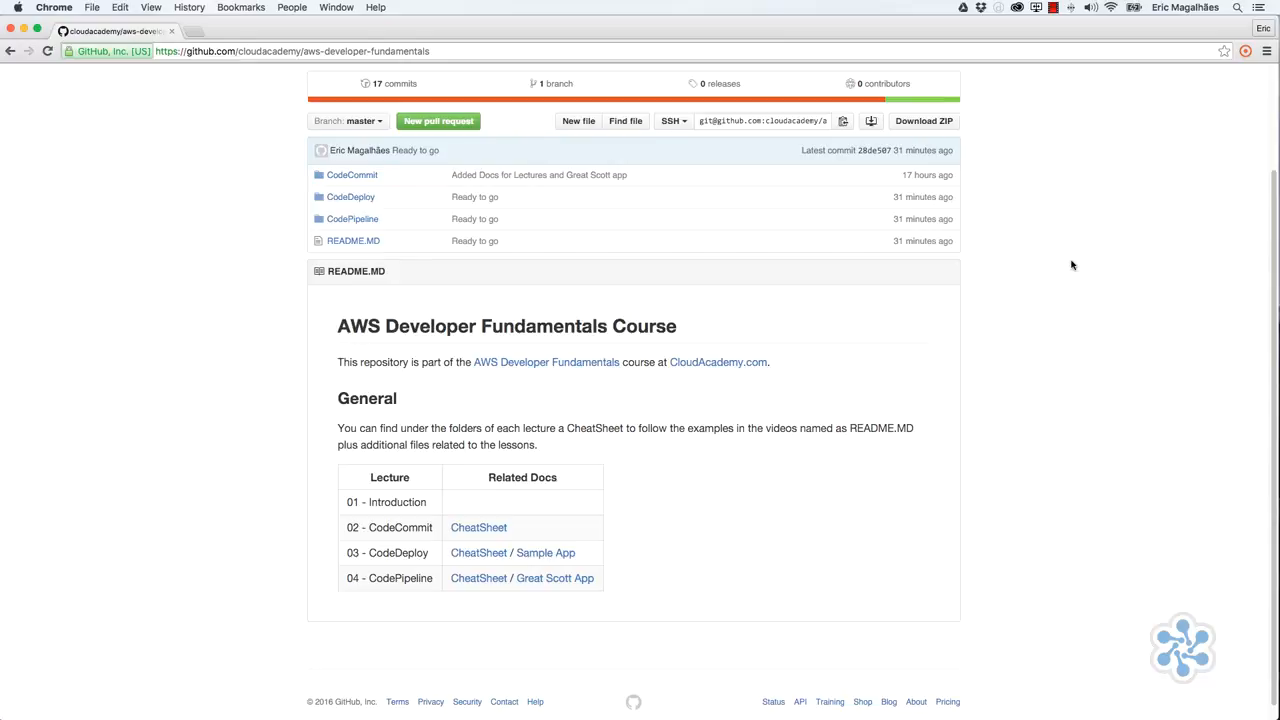
mouse_move(357, 268)
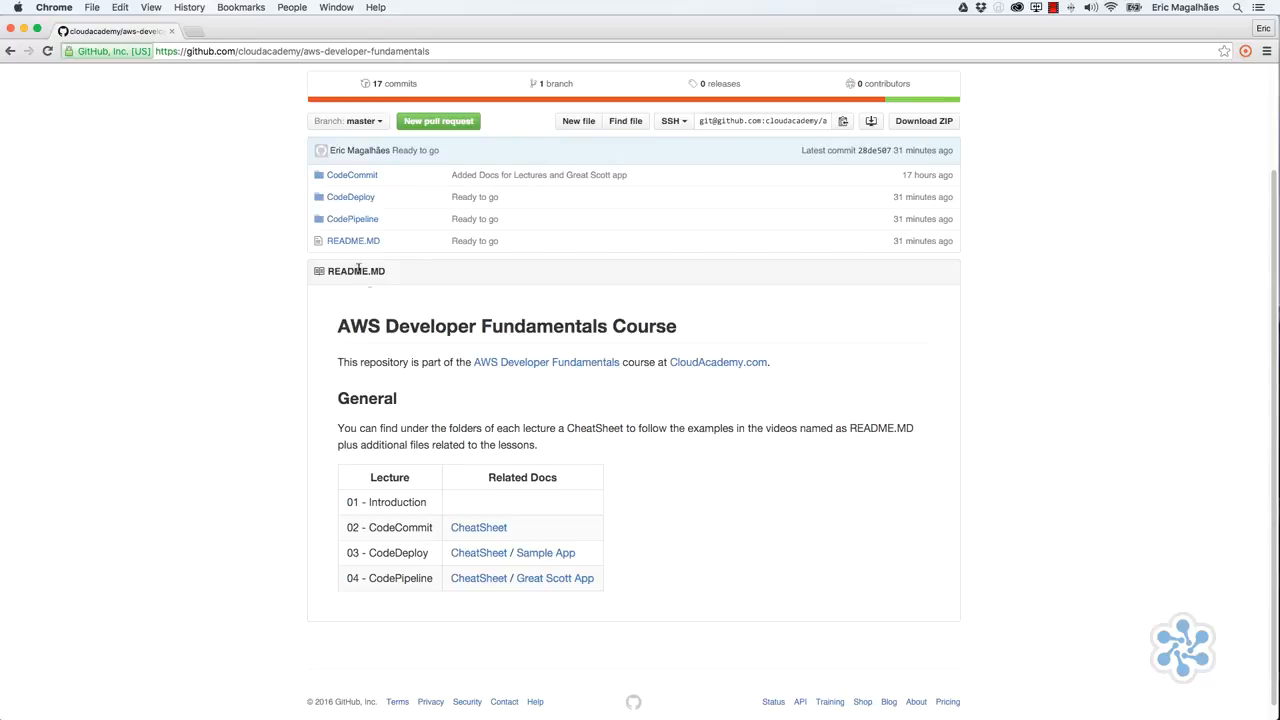
mouse_move(478, 533)
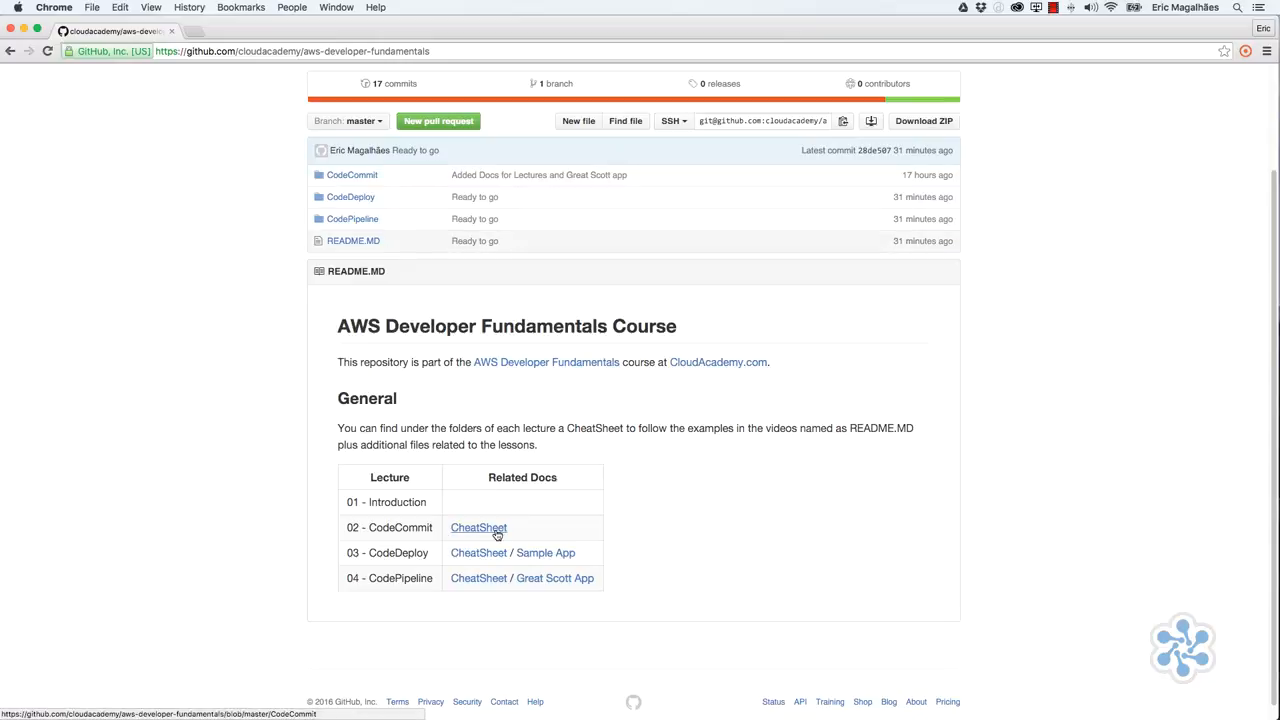
left_click(478, 527)
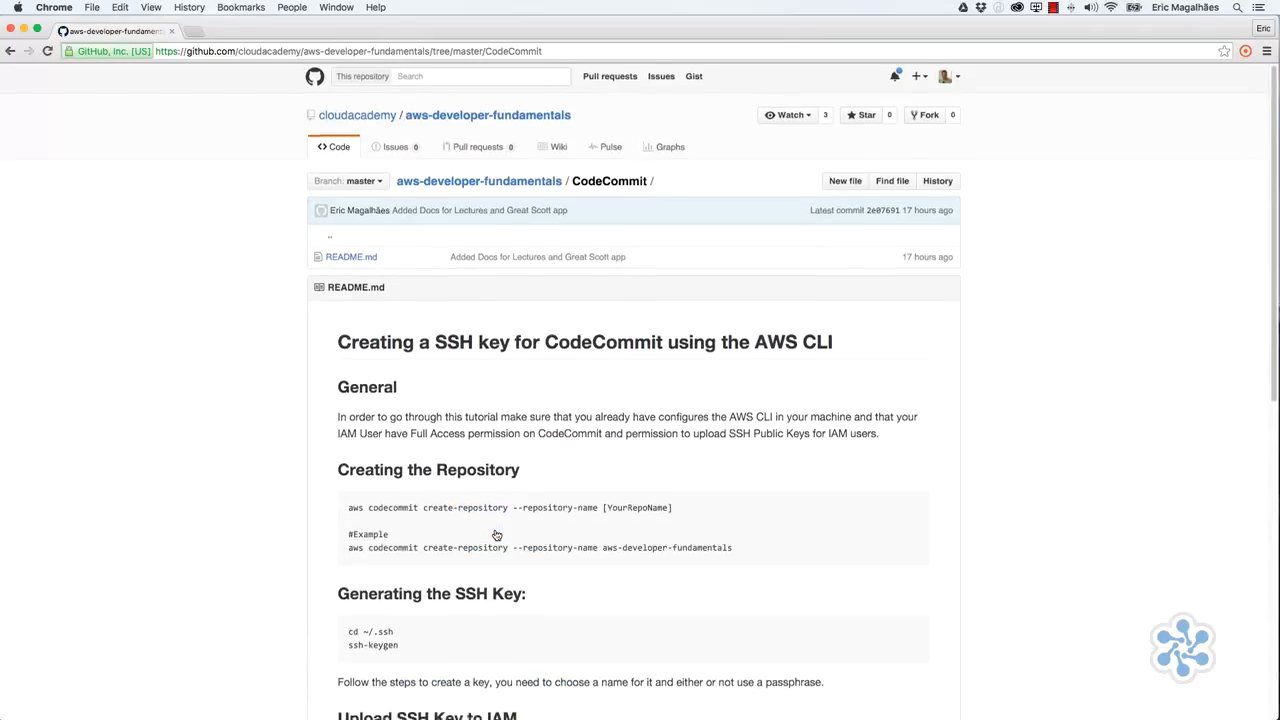
scroll("down", 3)
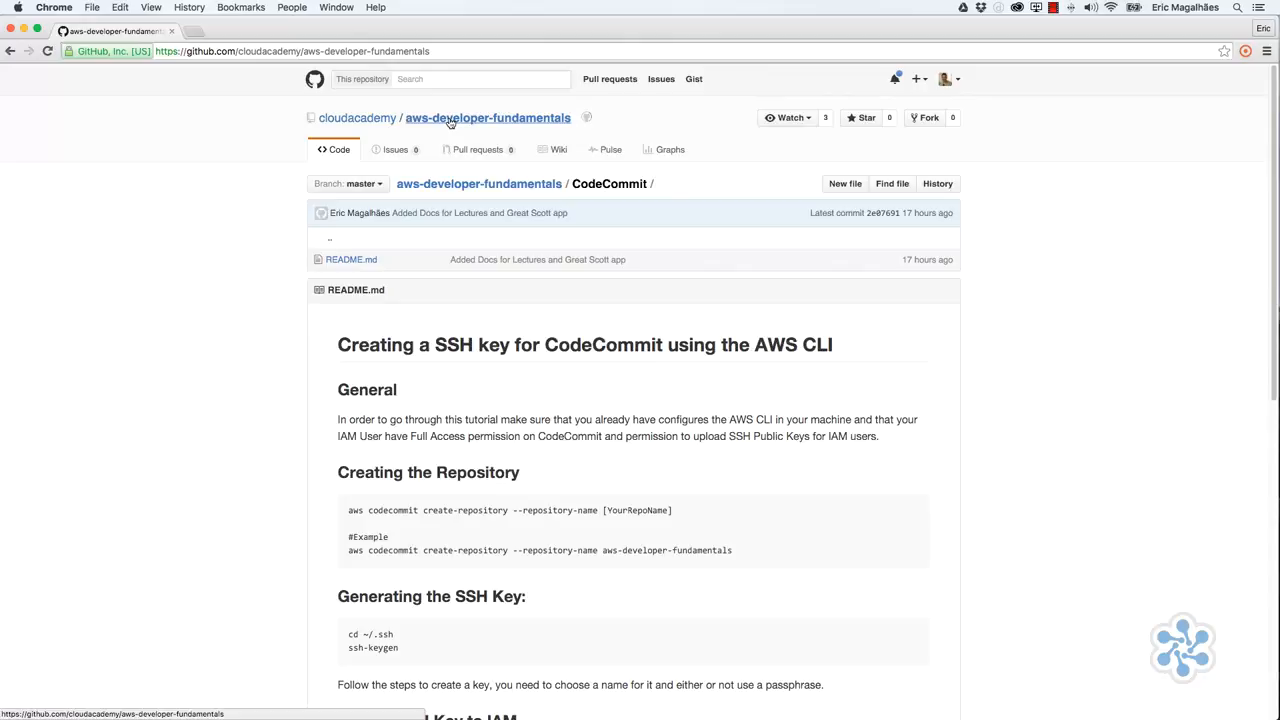
Step: Return to the aws-developer-fundamentals repository root via its name link
left_click(488, 117)
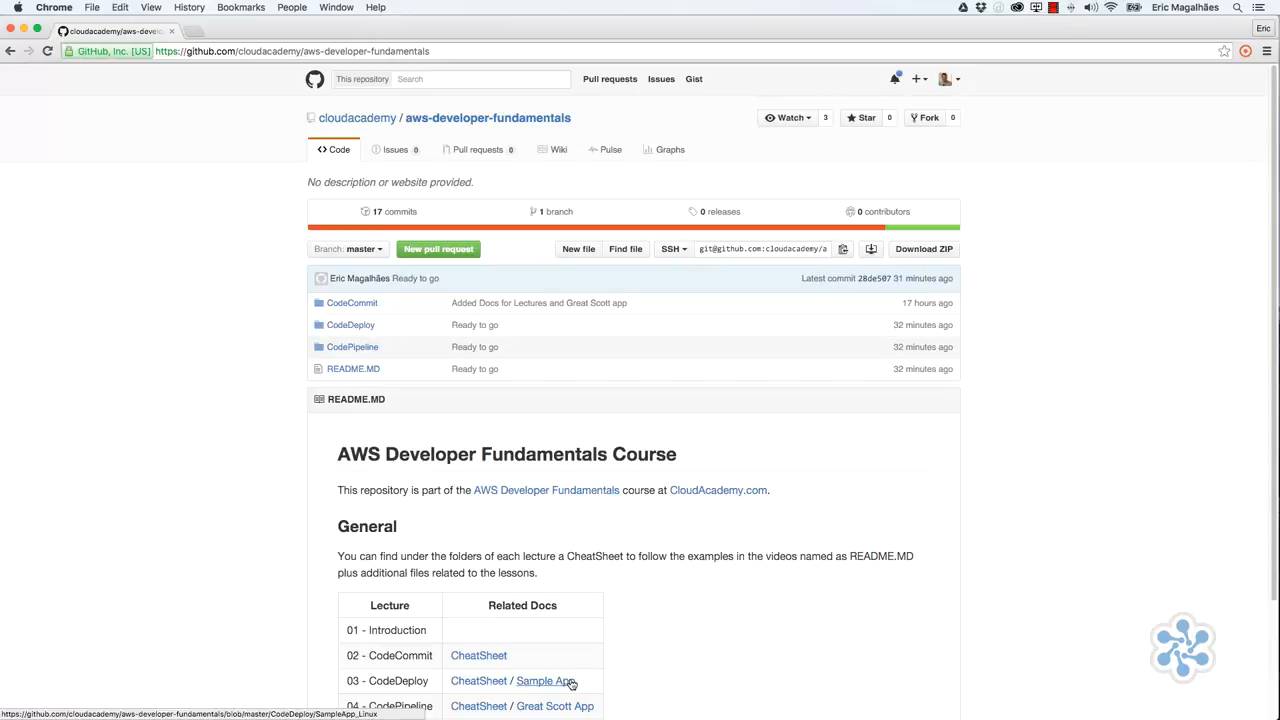
mouse_move(573, 706)
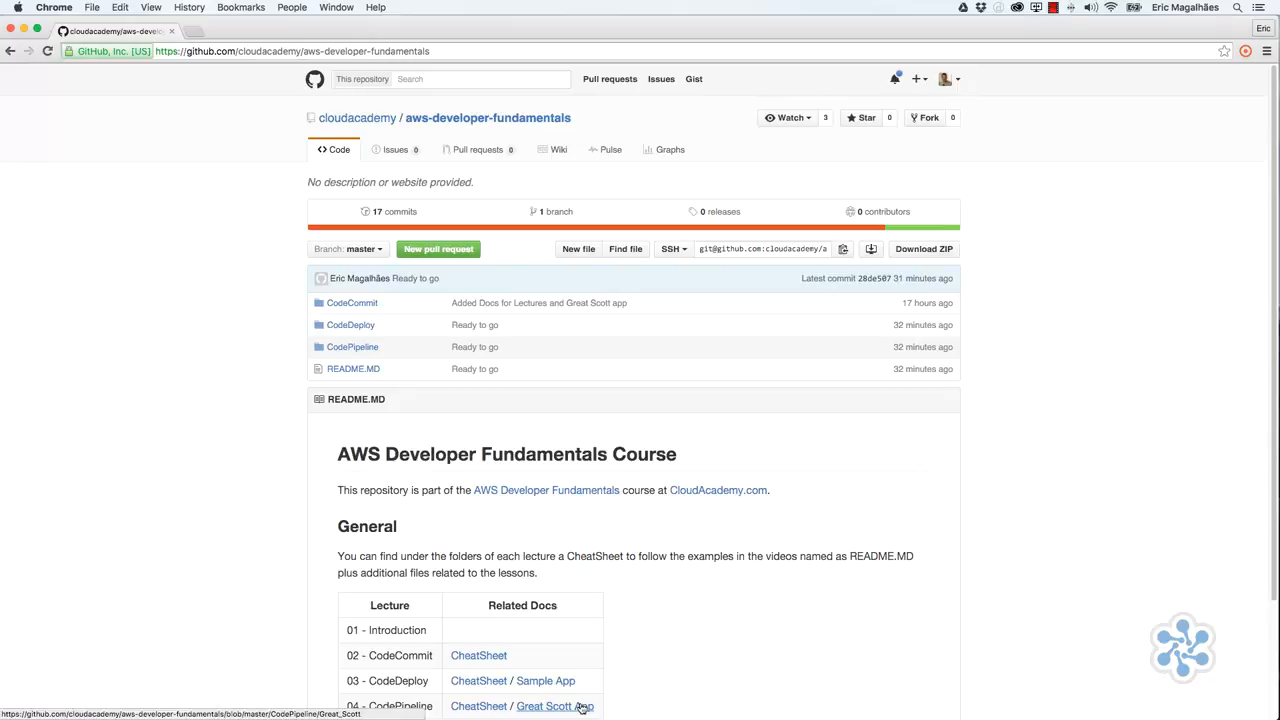
mouse_move(656, 692)
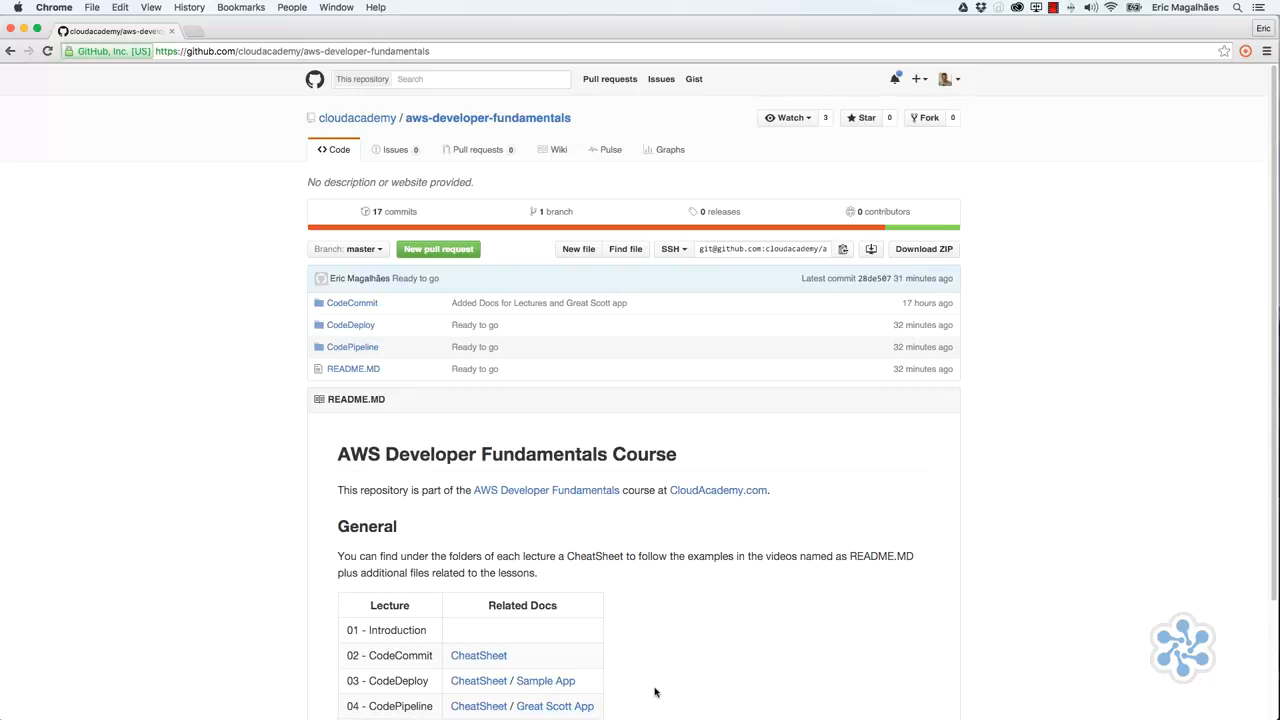